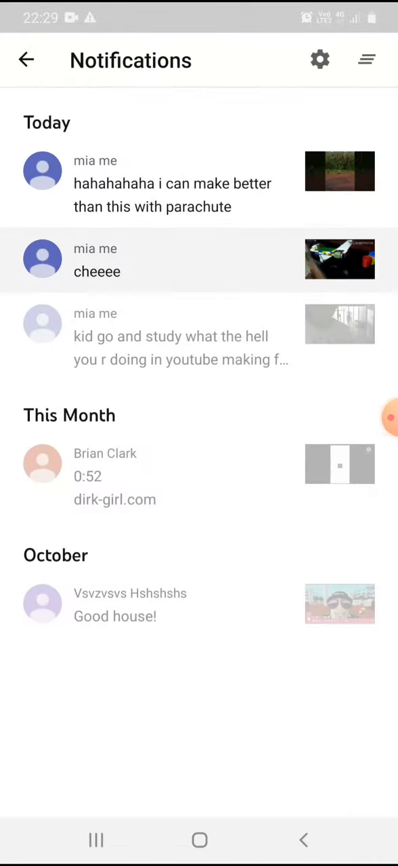
Report the notified spam comment as spam and confirm its removal
left_click(97, 260)
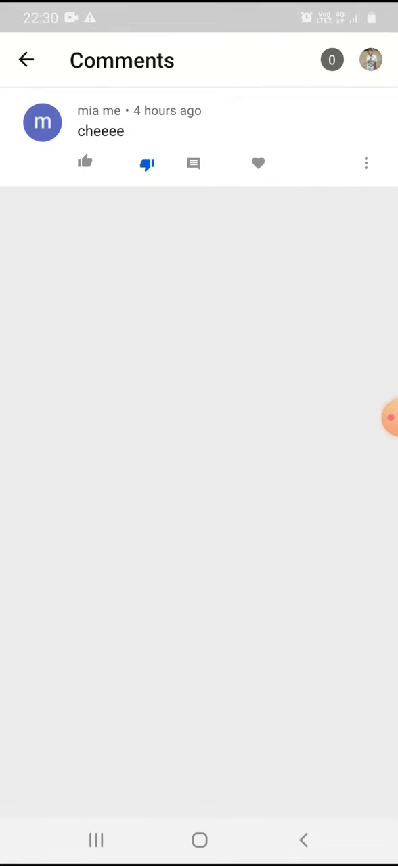
left_click(365, 162)
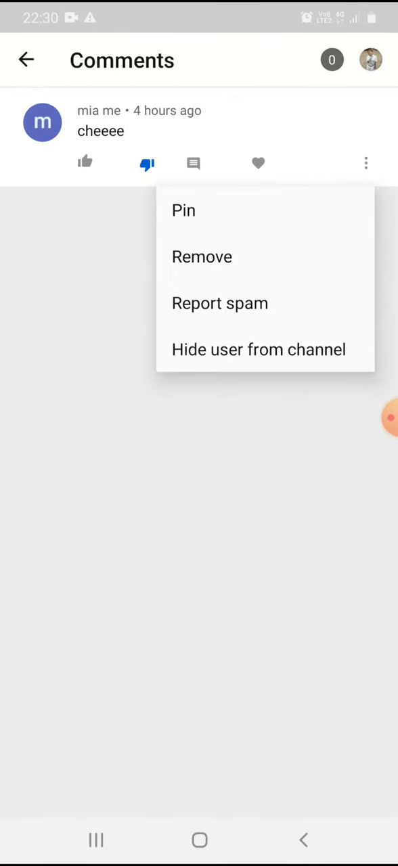
left_click(219, 303)
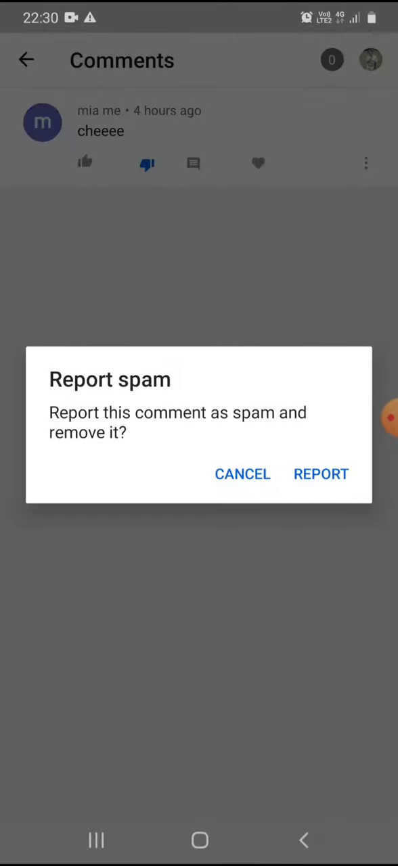
left_click(242, 474)
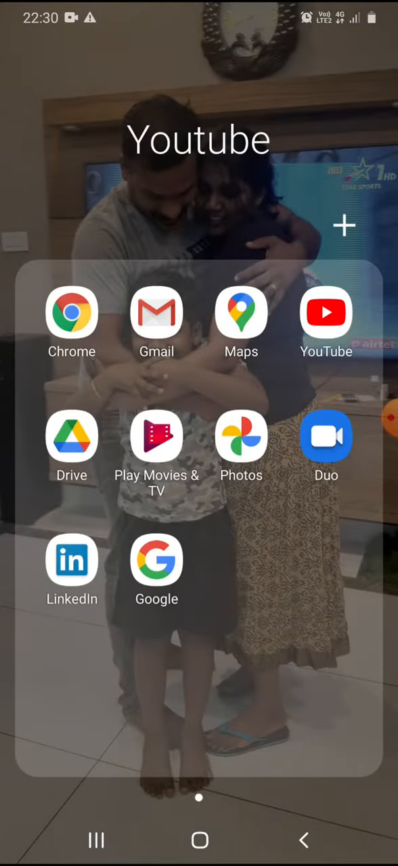
Launch YouTube and scroll down the channel's Home tab
left_click(324, 311)
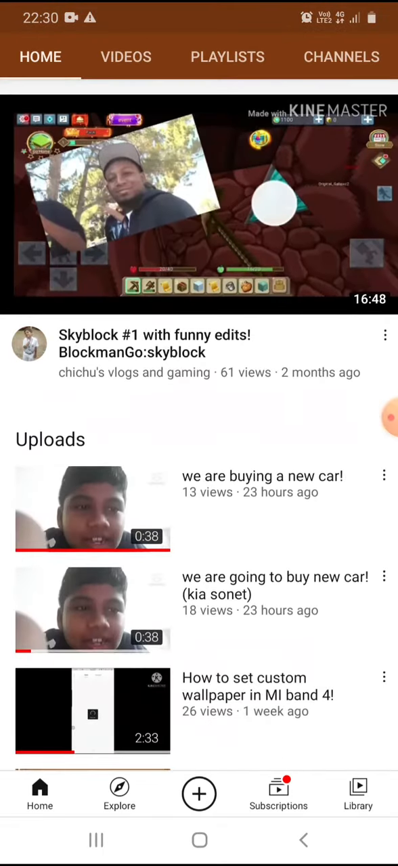
scroll("down", 3)
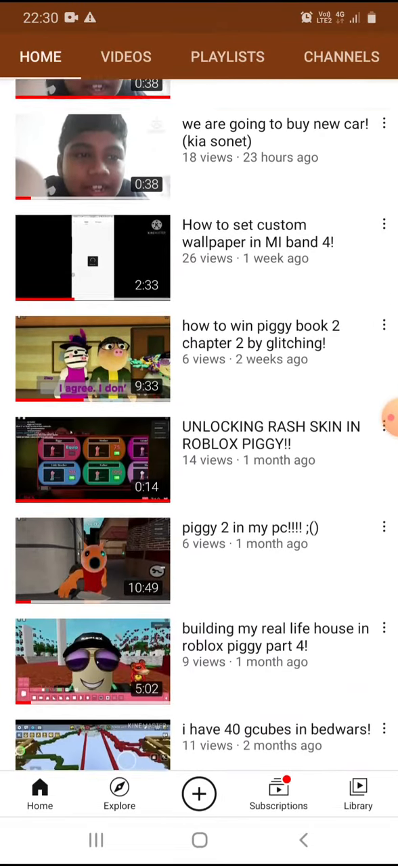
scroll("down", 3)
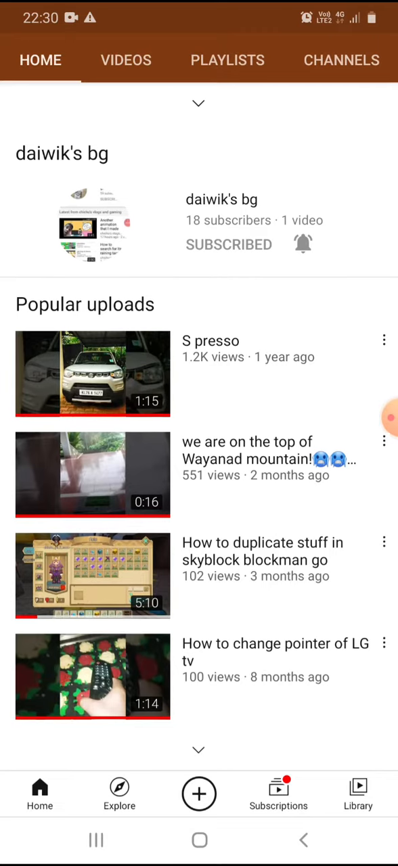
scroll("down", 3)
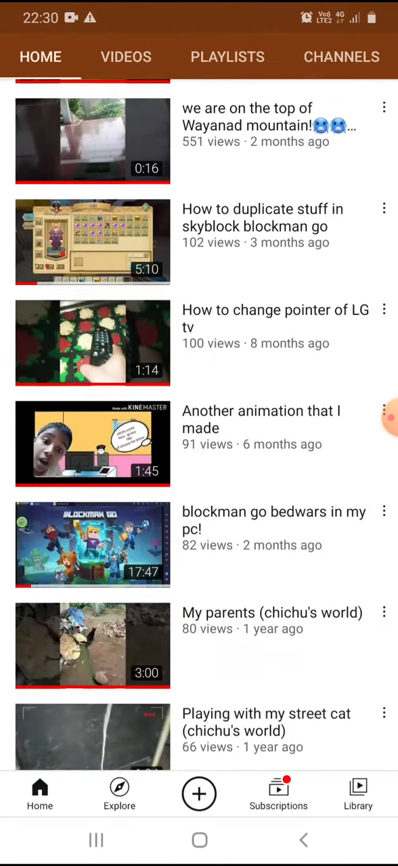
scroll("down", 3)
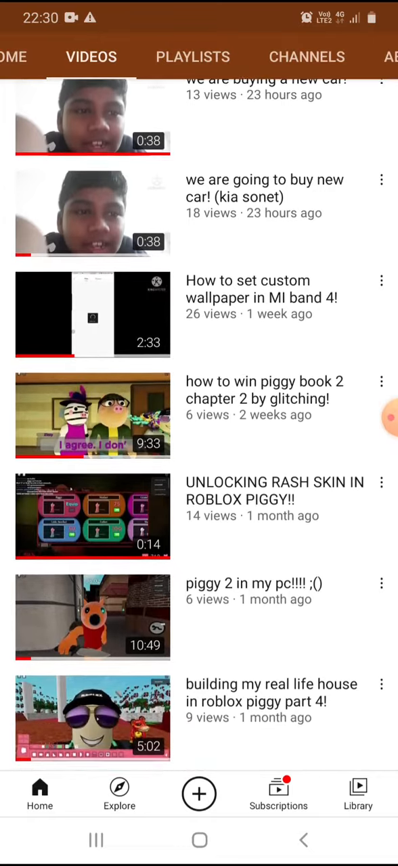
Scroll the channel's VIDEOS tab down to older uploads
scroll("down", 3)
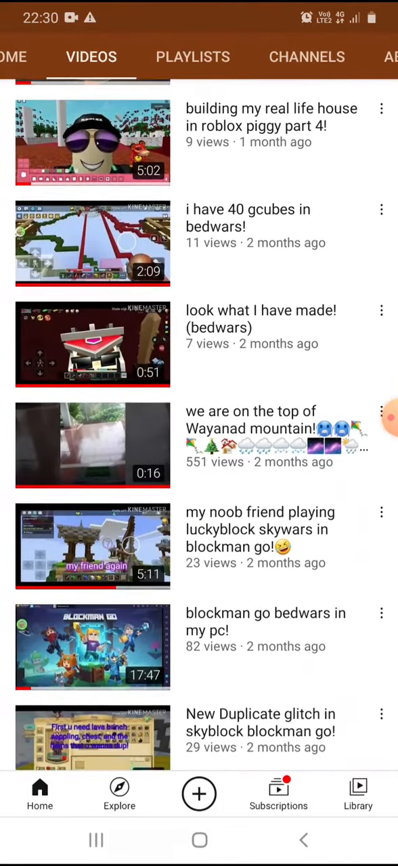
scroll("down", 3)
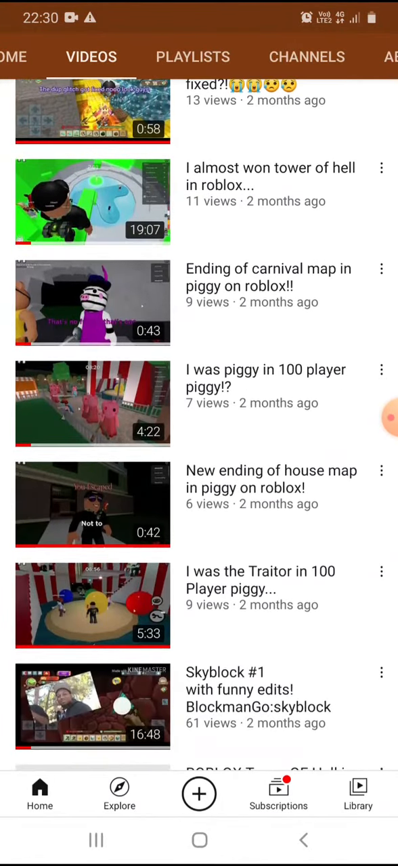
scroll("down", 3)
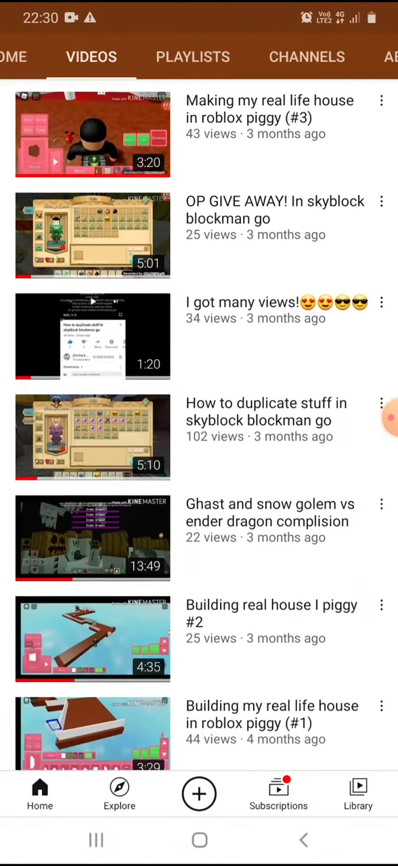
scroll("down", 3)
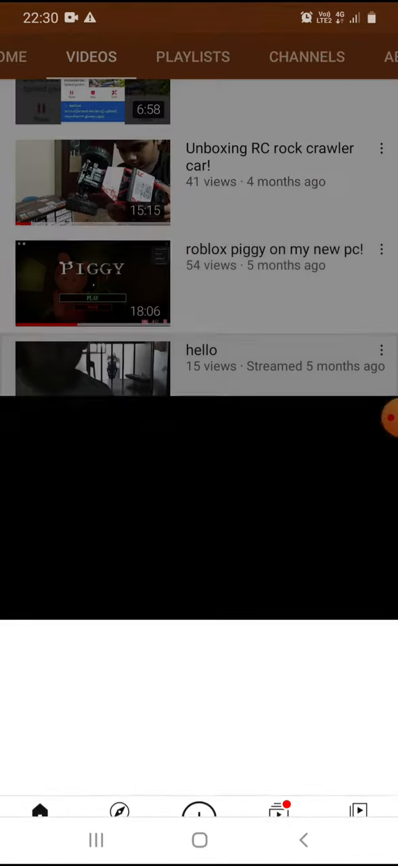
left_click(92, 368)
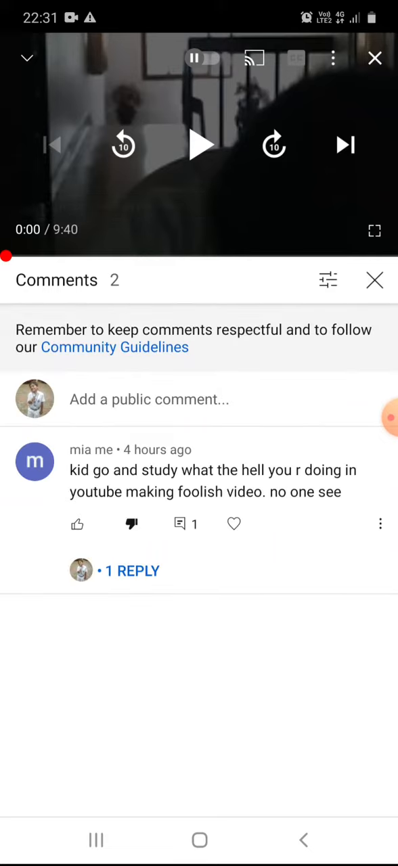
left_click(379, 524)
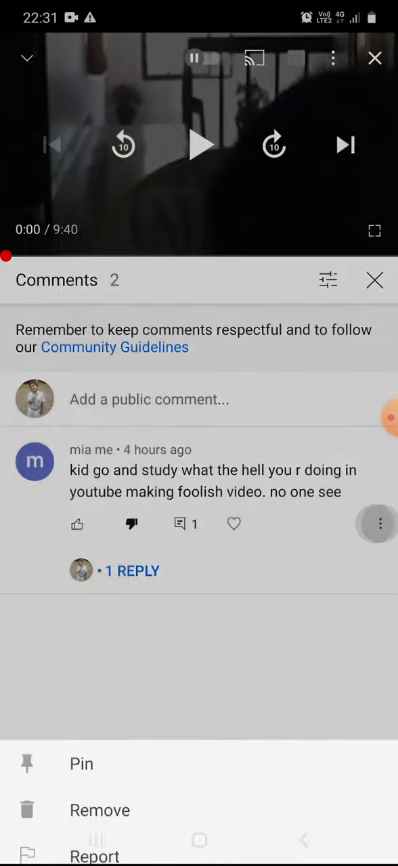
left_click(132, 571)
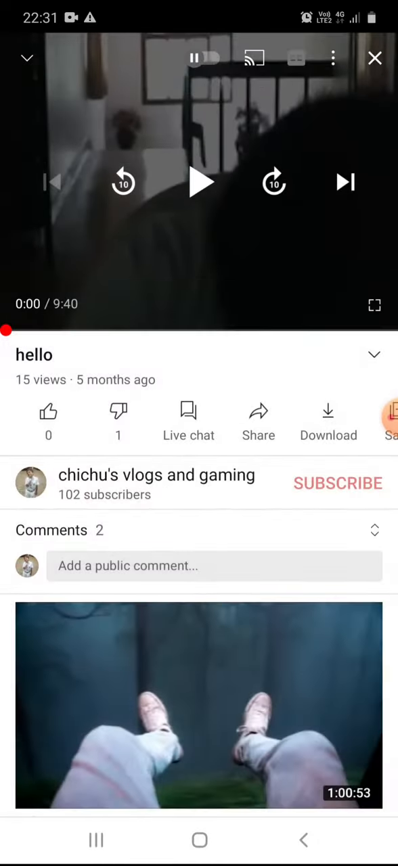
left_click(157, 473)
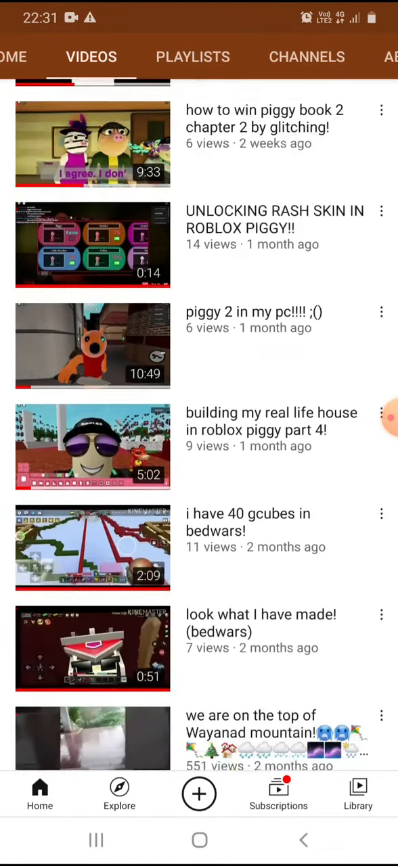
Scroll the VIDEOS tab past 'hello' until the EMBRAER 140 video appears
scroll("down", 3)
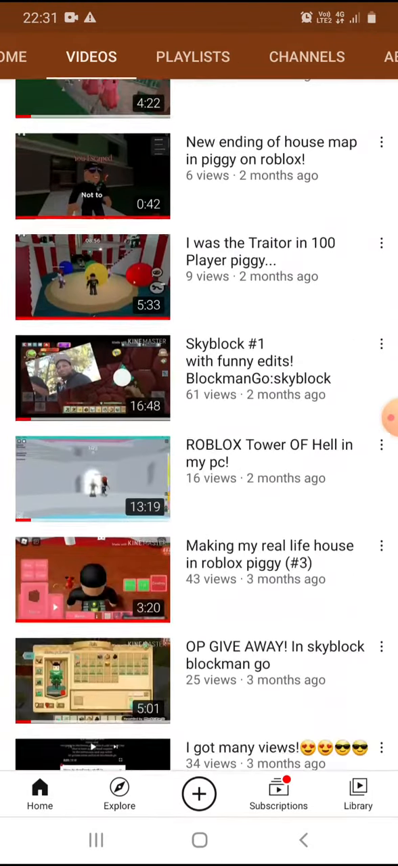
scroll("down", 3)
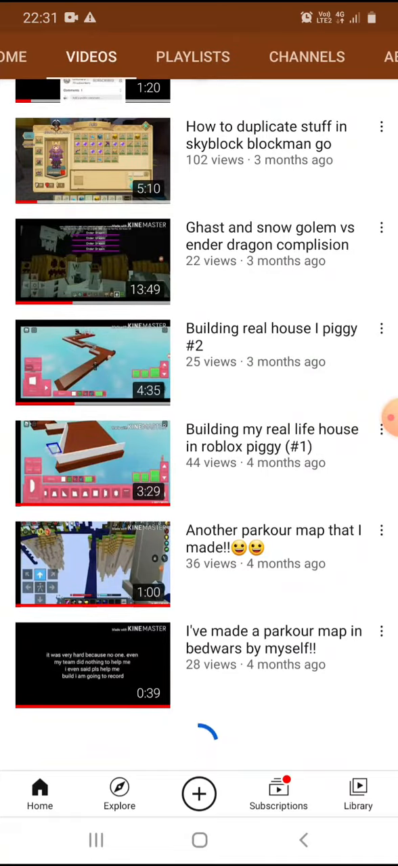
scroll("down", 3)
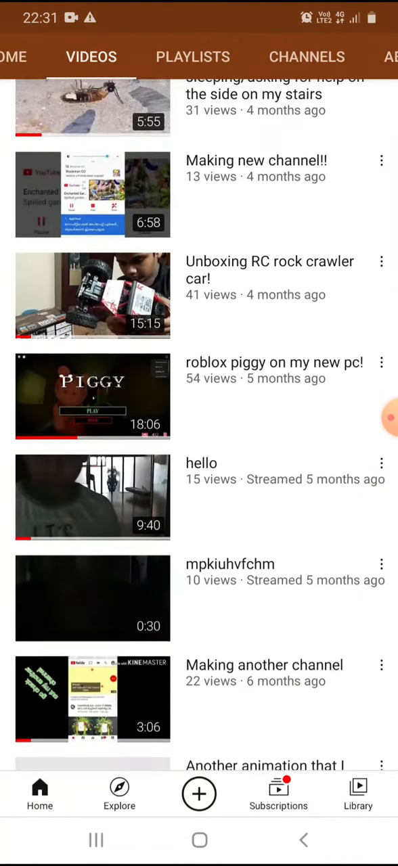
scroll("down", 3)
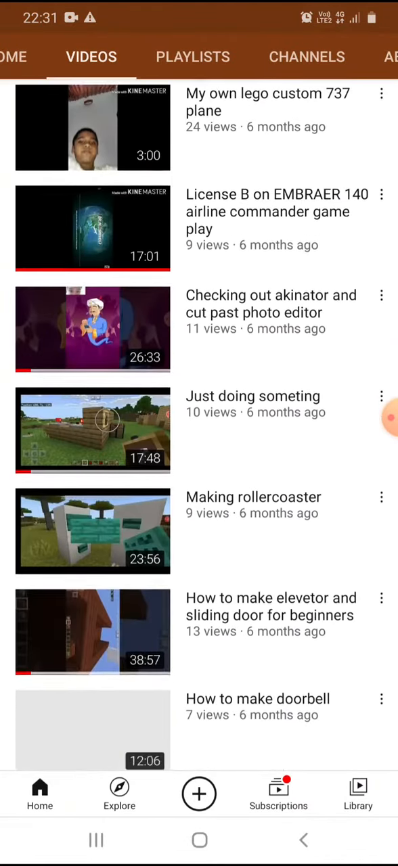
scroll("down", 3)
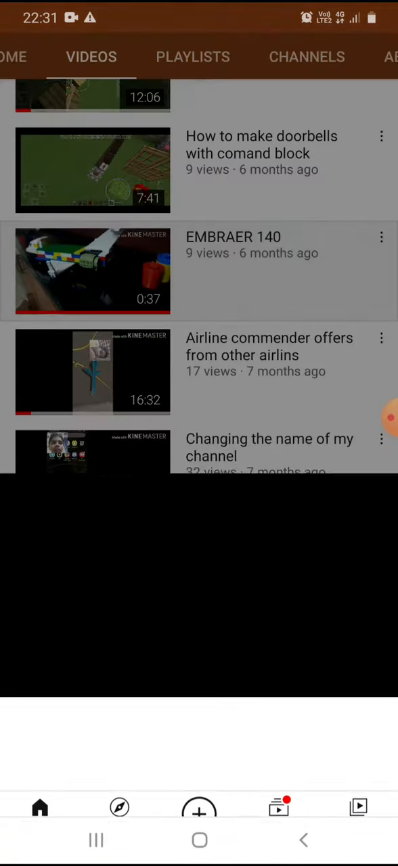
View the EMBRAER 140 video's single comment, then return to the video page
left_click(92, 271)
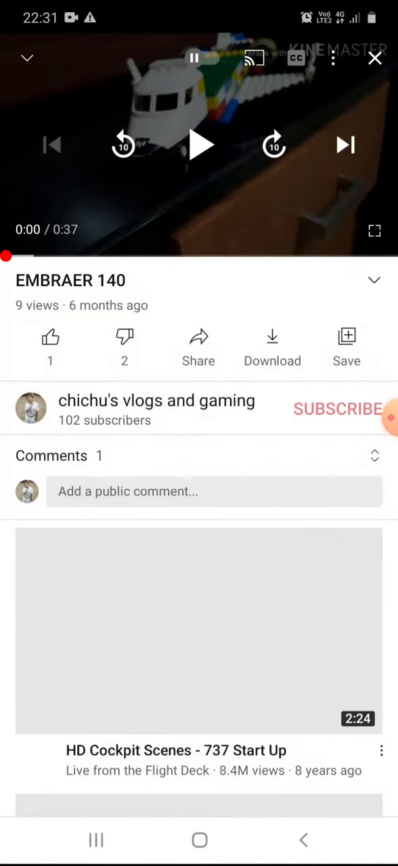
left_click(51, 455)
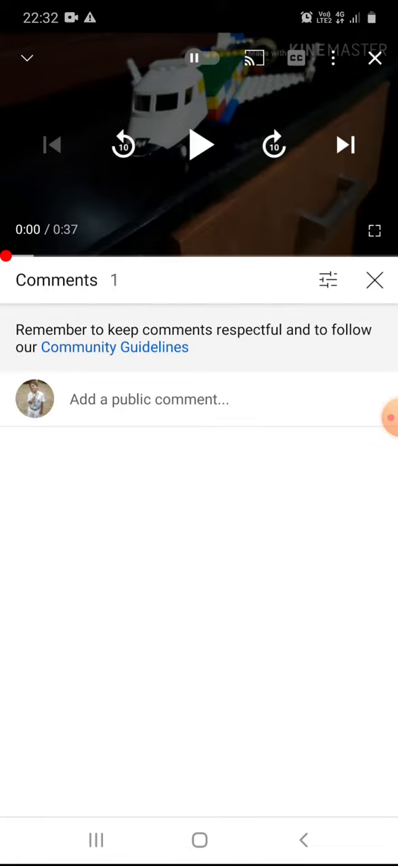
left_click(373, 280)
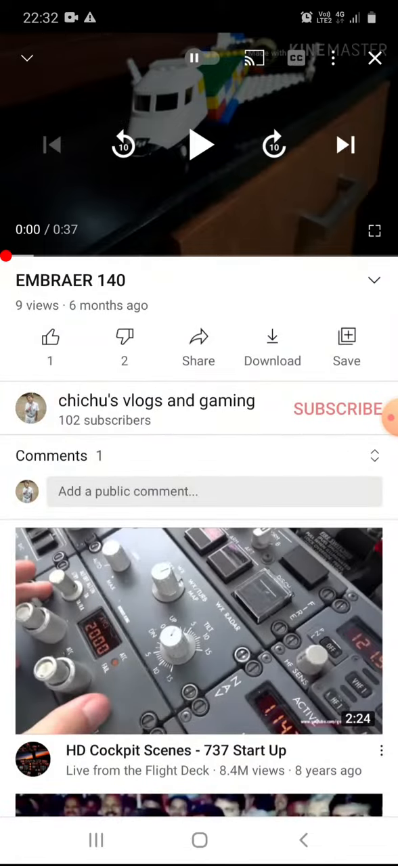
Draft a public comment reading "Wut the heck are u mie" without posting it
left_click(127, 491)
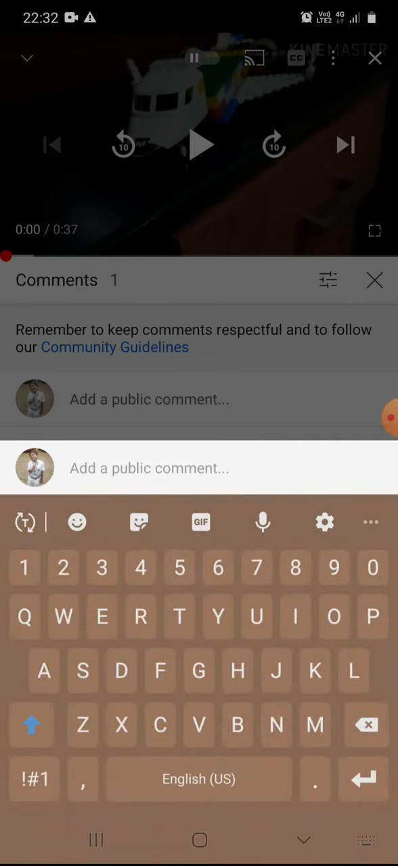
type("Wut")
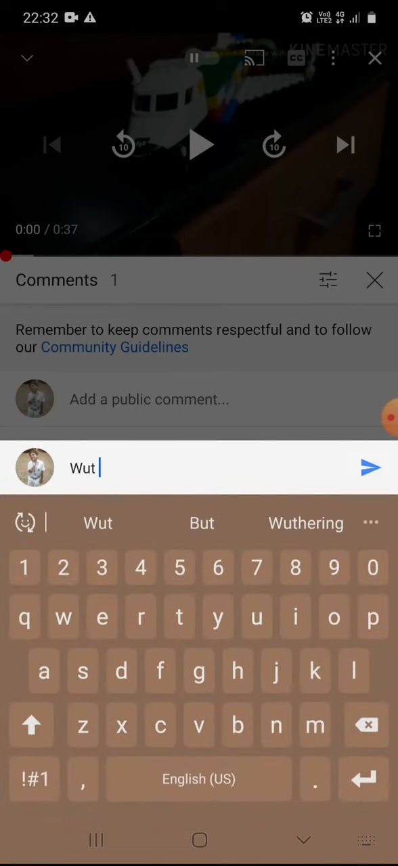
type("the")
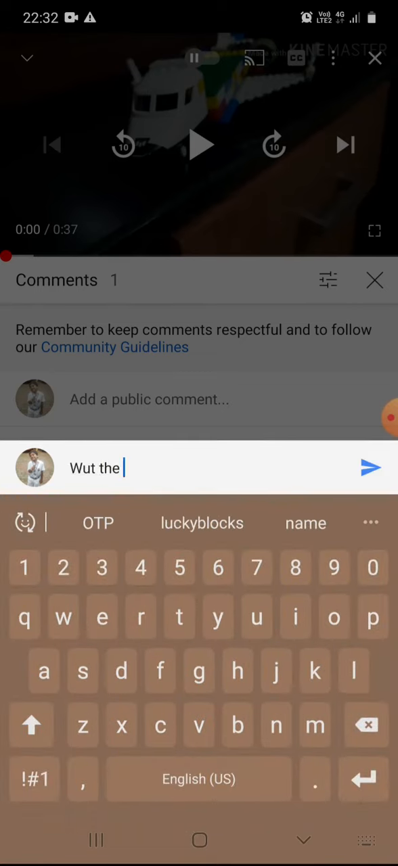
type("heck")
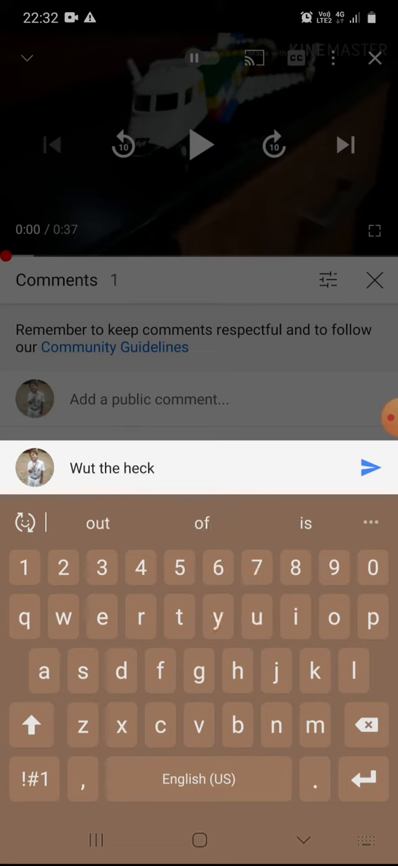
type("are u")
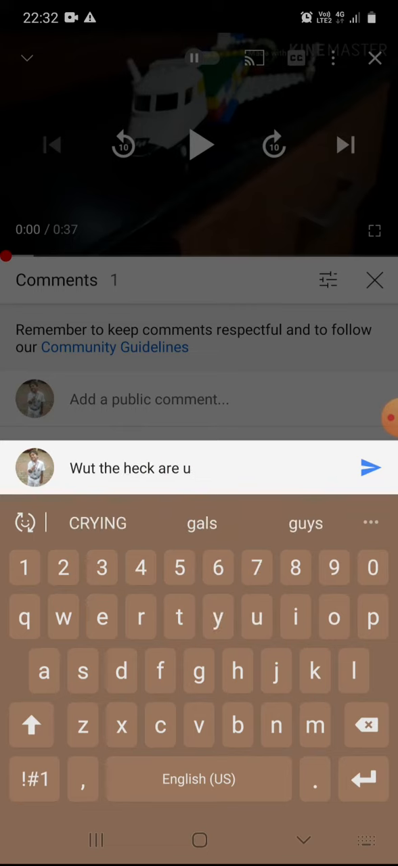
type("mie")
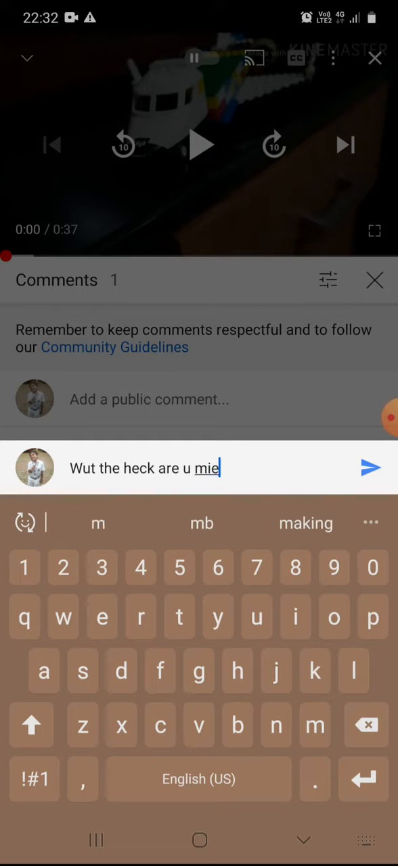